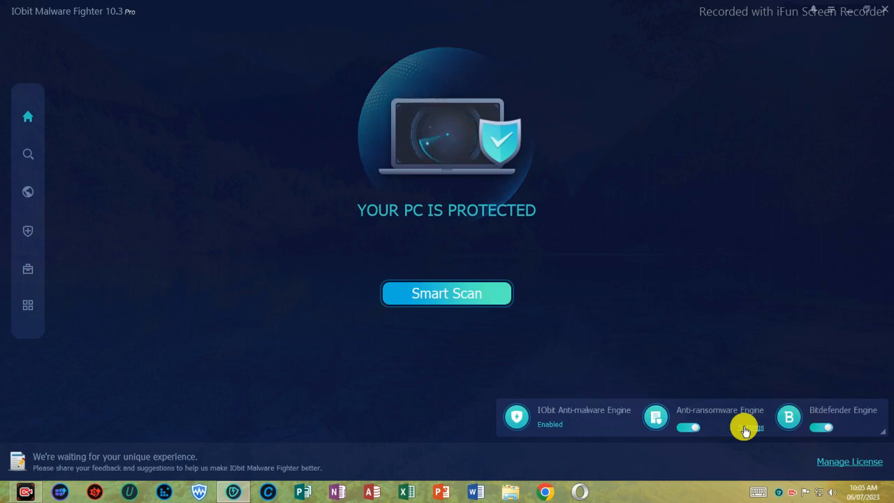
# Step: Review the anti-ransomware engine's white list and blocked-item history, then close its settings
pyautogui.click(751, 427)
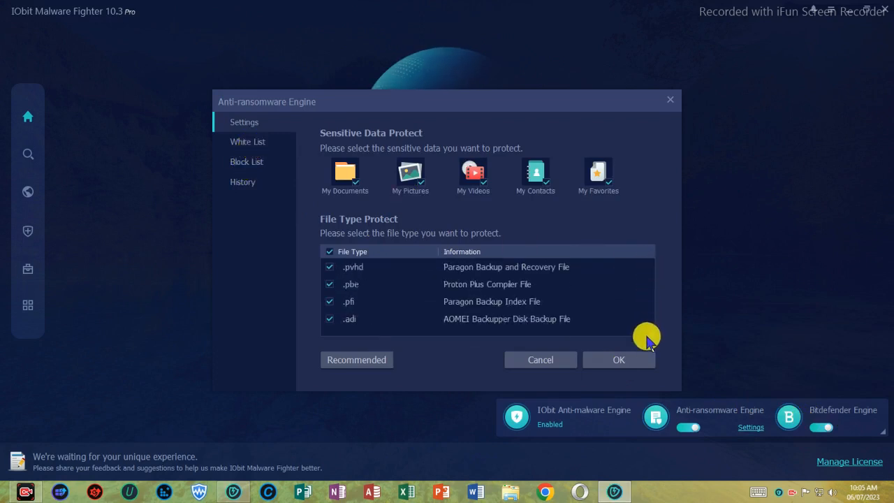
pyautogui.click(247, 141)
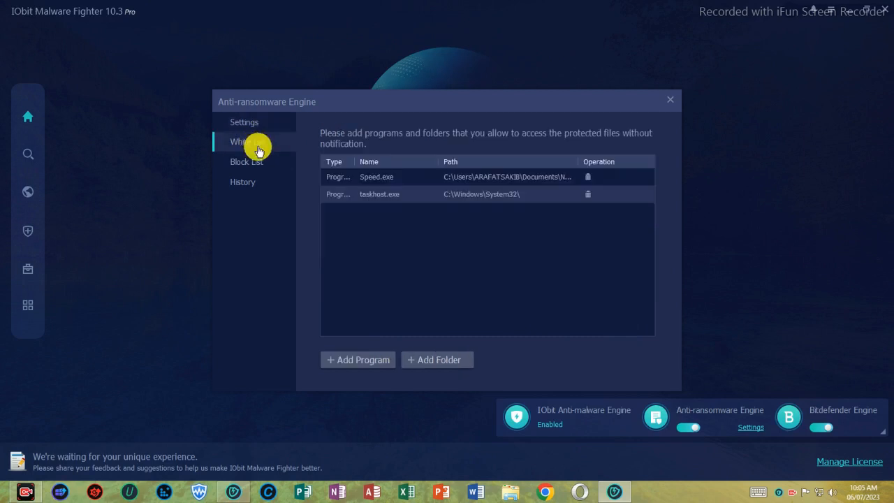
pyautogui.click(242, 181)
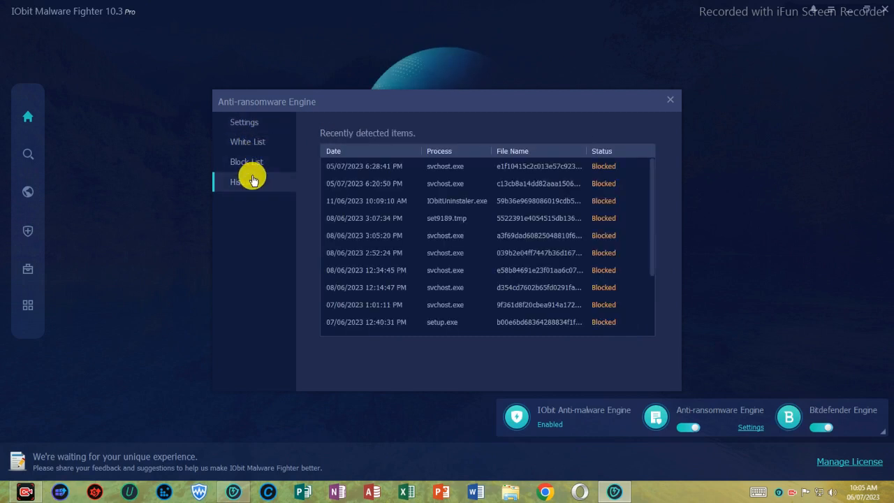
pyautogui.click(669, 100)
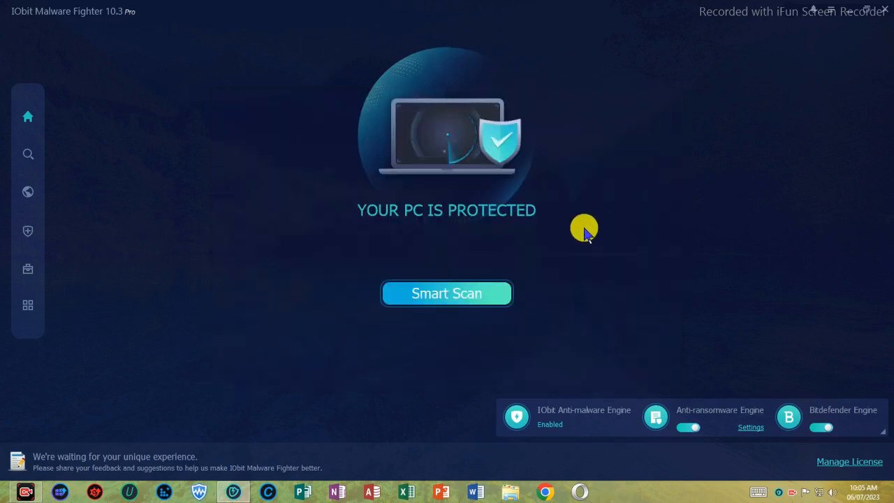
# Step: In Browser Protect, inspect the Surfing Protection and Anti-Tracking settings and close each
pyautogui.click(28, 154)
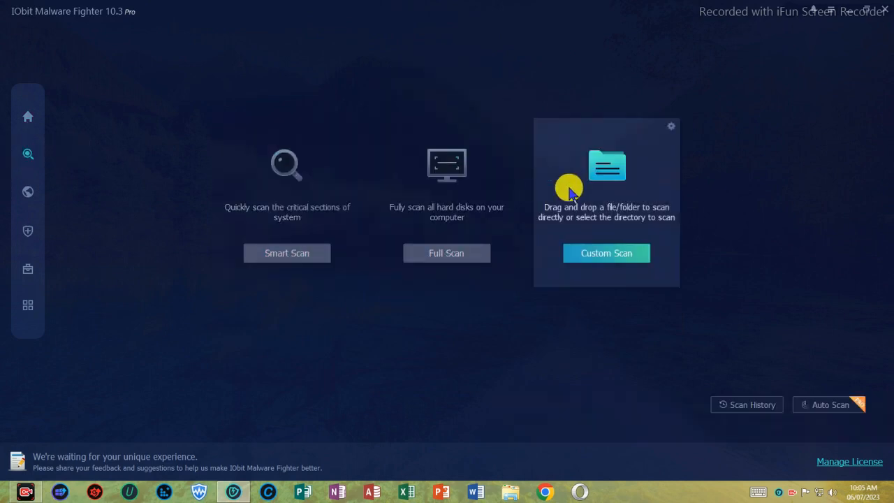
pyautogui.click(27, 192)
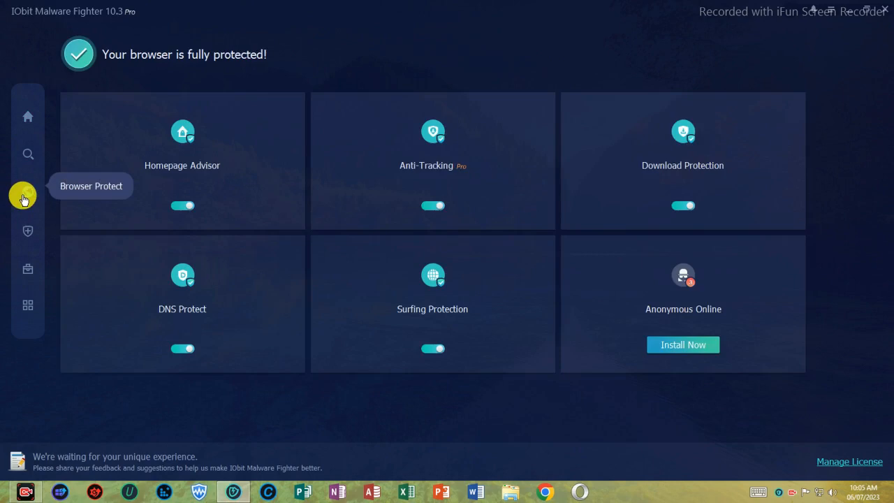
pyautogui.moveTo(225, 188)
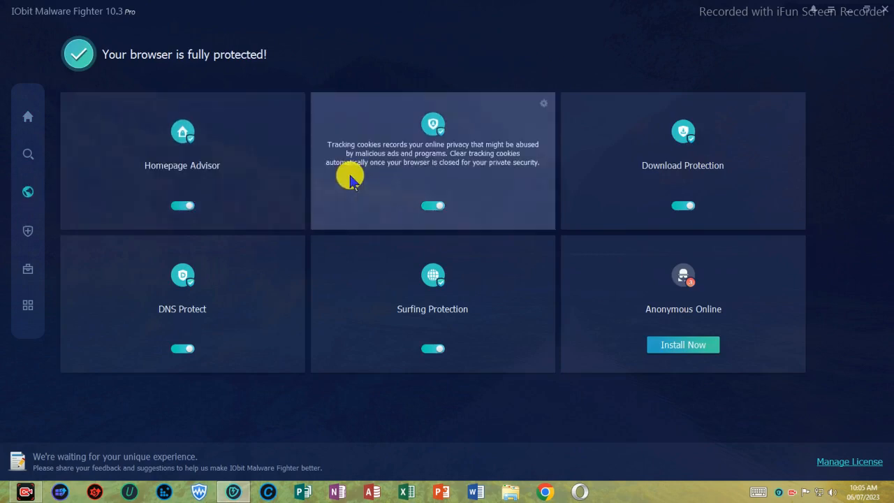
pyautogui.moveTo(591, 185)
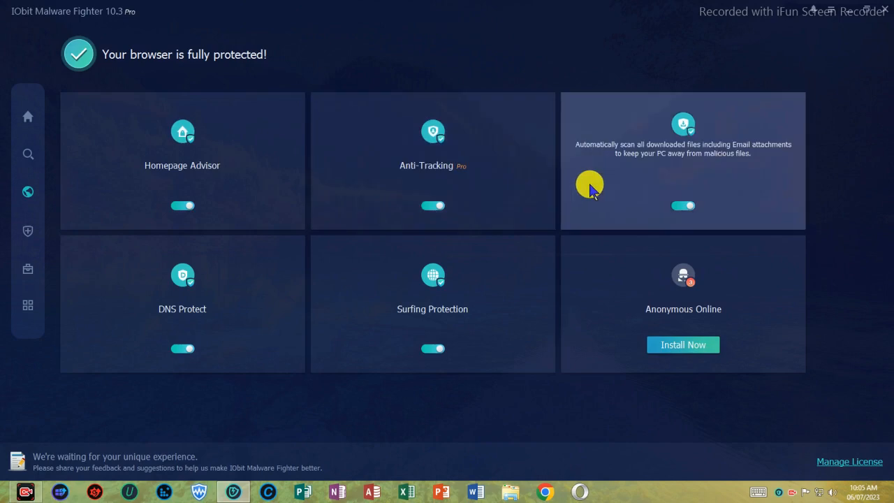
pyautogui.moveTo(595, 264)
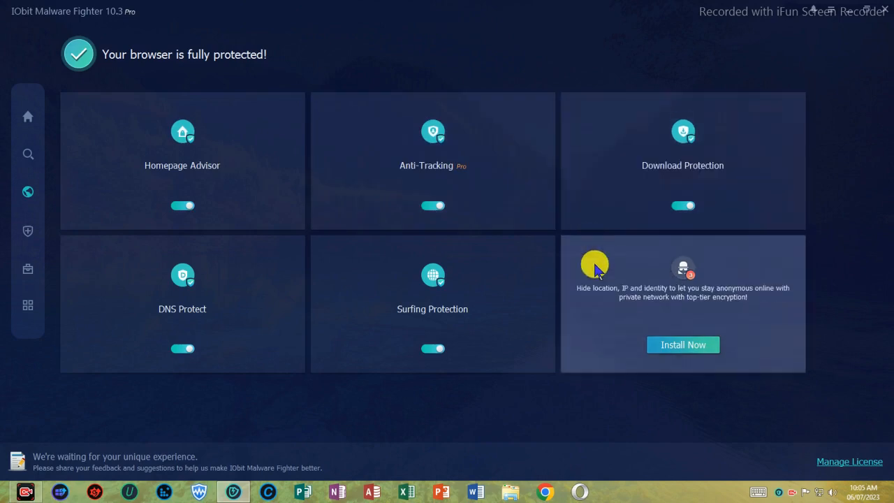
pyautogui.moveTo(550, 250)
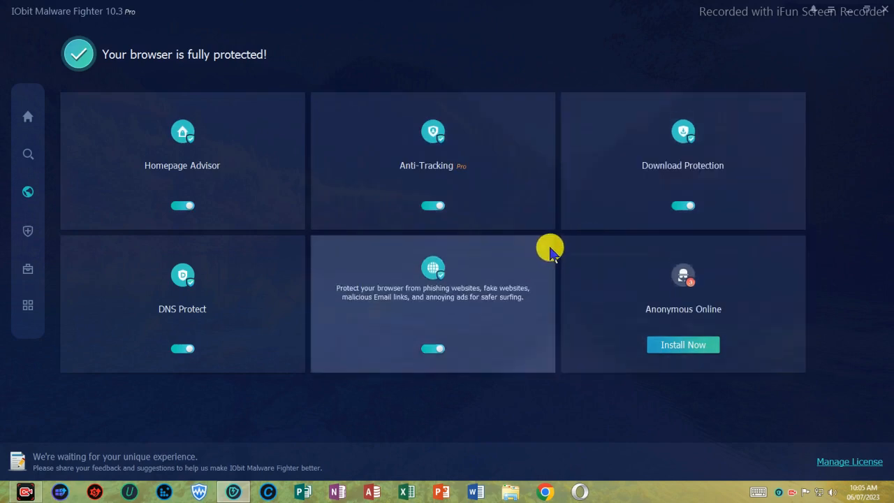
pyautogui.click(432, 304)
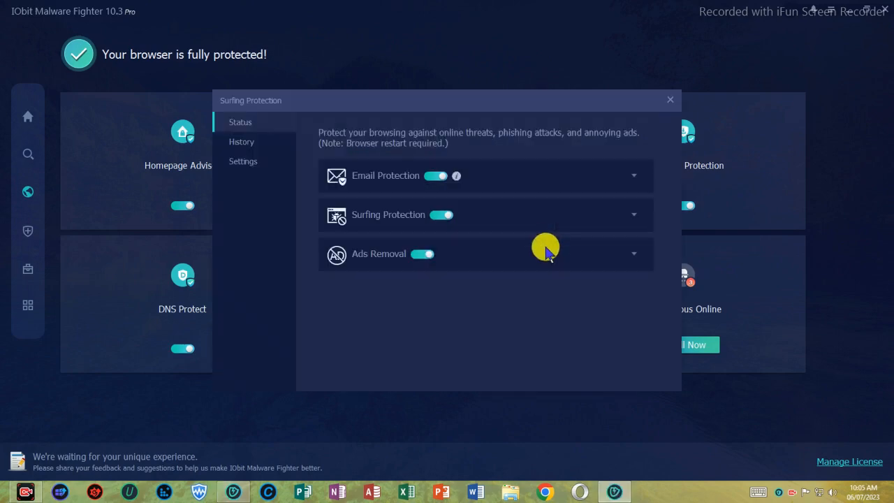
pyautogui.click(669, 100)
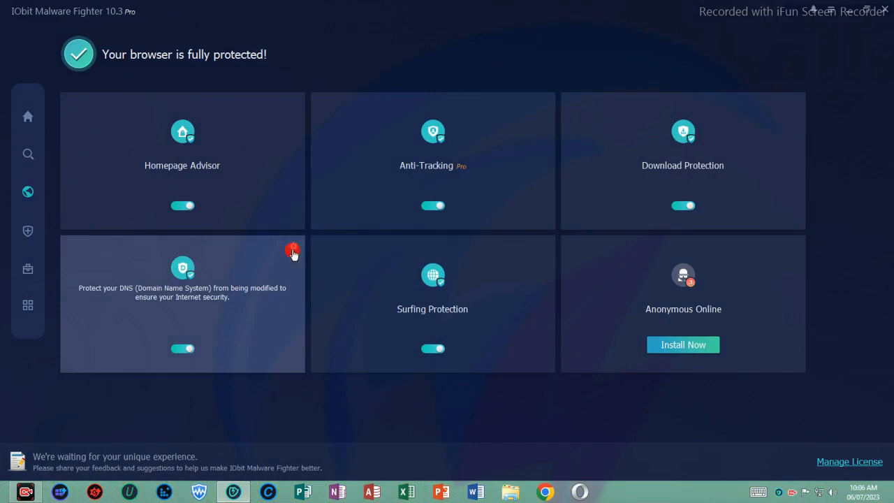
pyautogui.moveTo(668, 107)
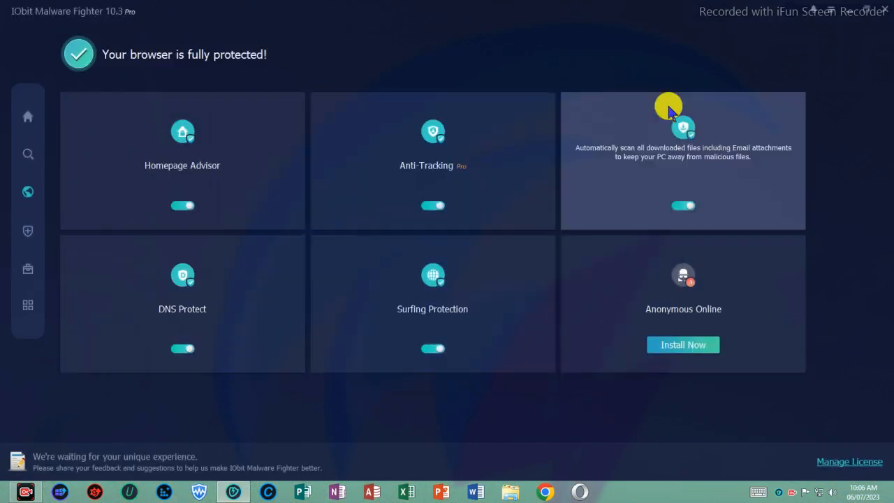
pyautogui.moveTo(292, 101)
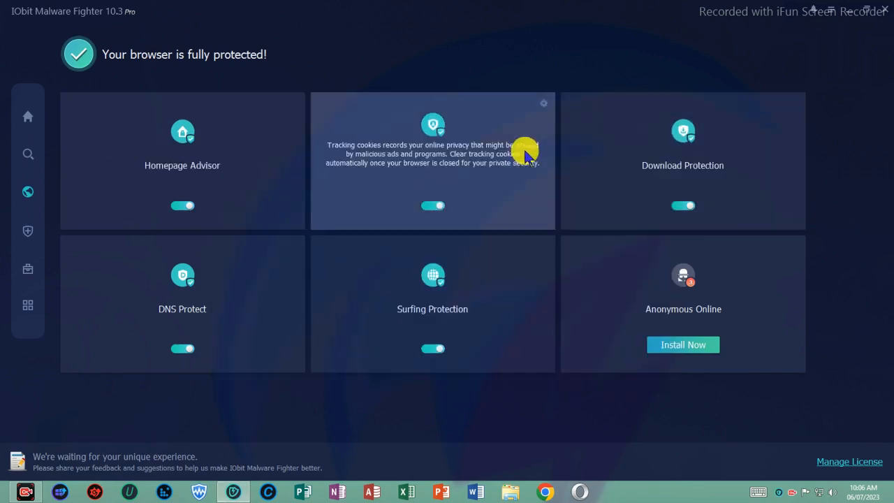
pyautogui.click(544, 102)
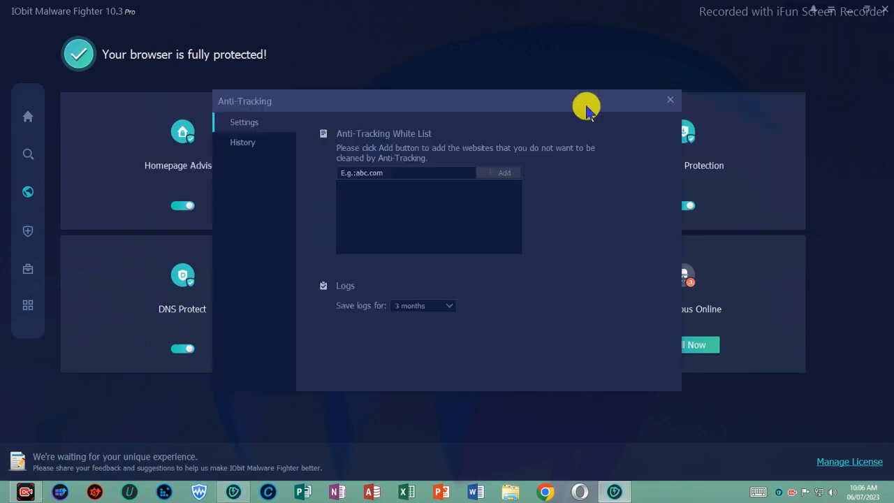
pyautogui.click(670, 99)
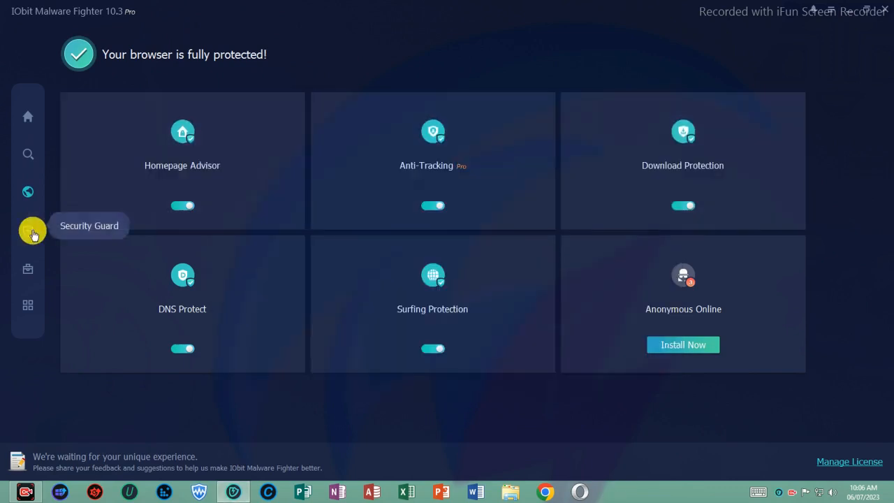
# Step: View Security Guard status, the Protect History report and Action Center, then return Home
pyautogui.click(28, 231)
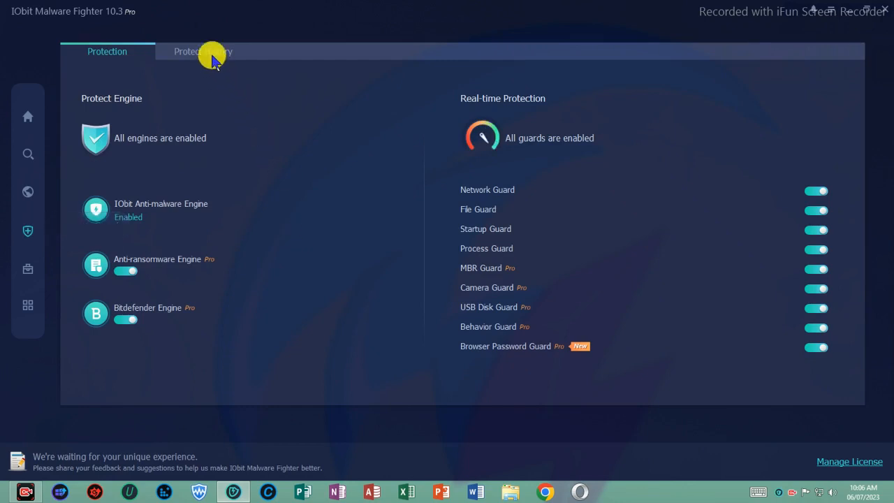
pyautogui.click(202, 51)
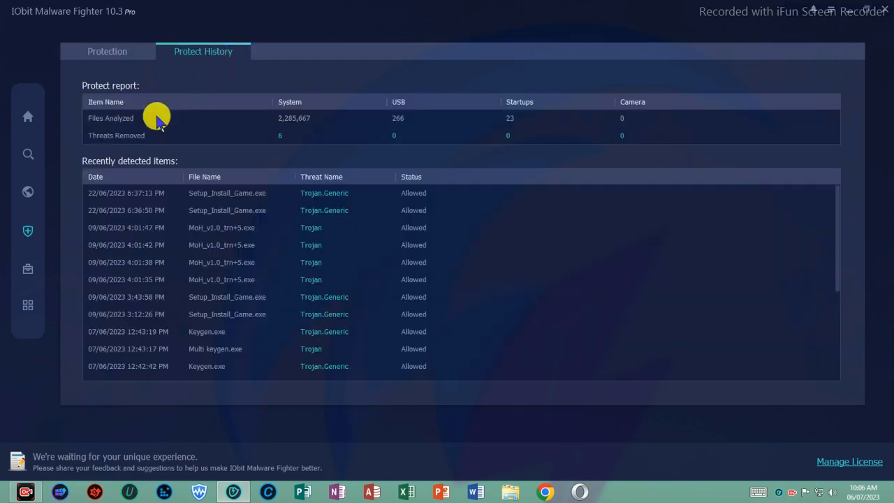
pyautogui.click(28, 269)
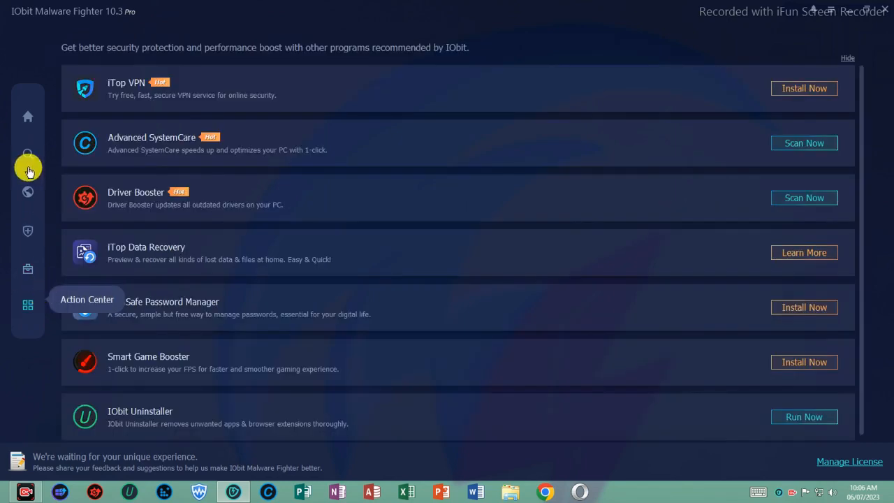
pyautogui.click(28, 116)
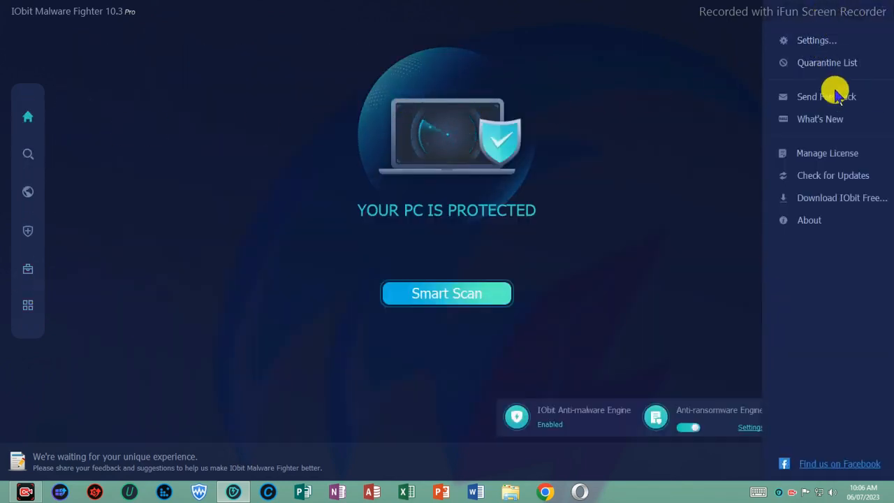
# Step: Open the What's New window listing the v10.3 and v10.2 changes
pyautogui.click(820, 119)
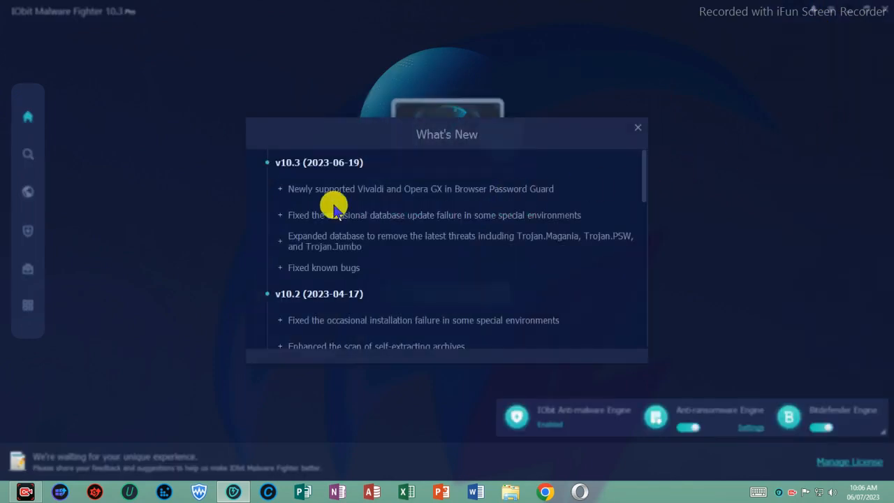
pyautogui.moveTo(409, 229)
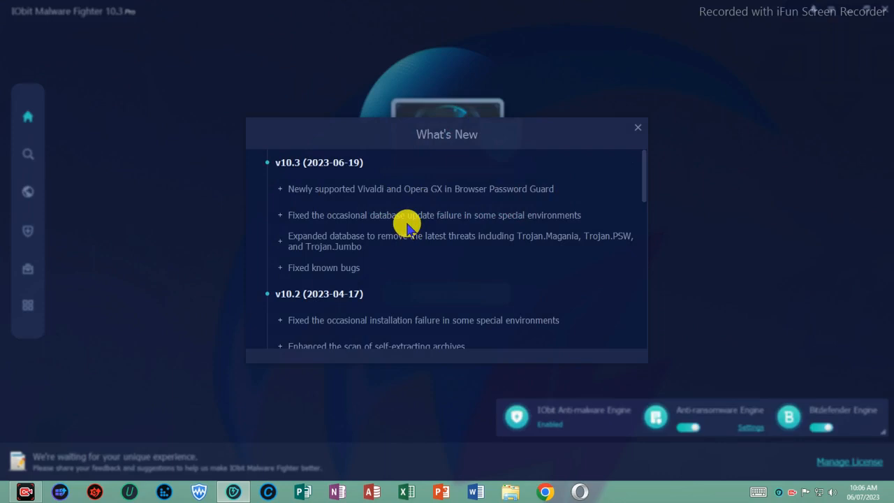
pyautogui.moveTo(320, 271)
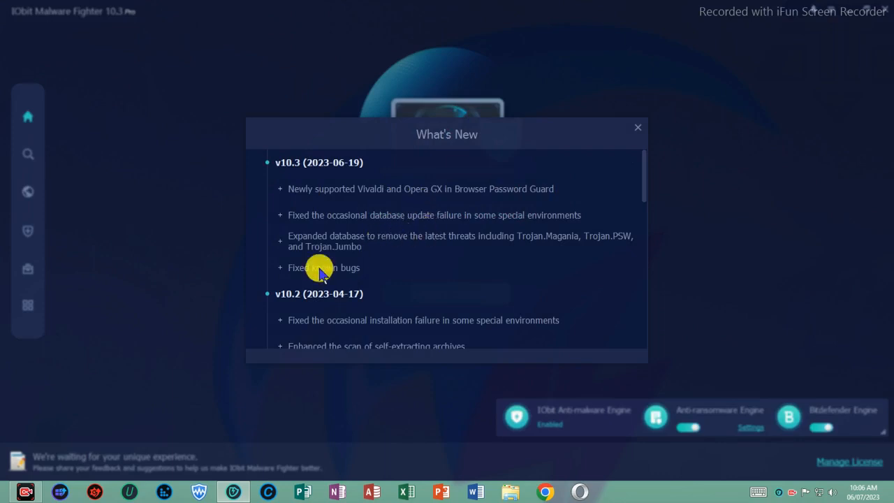
pyautogui.moveTo(632, 130)
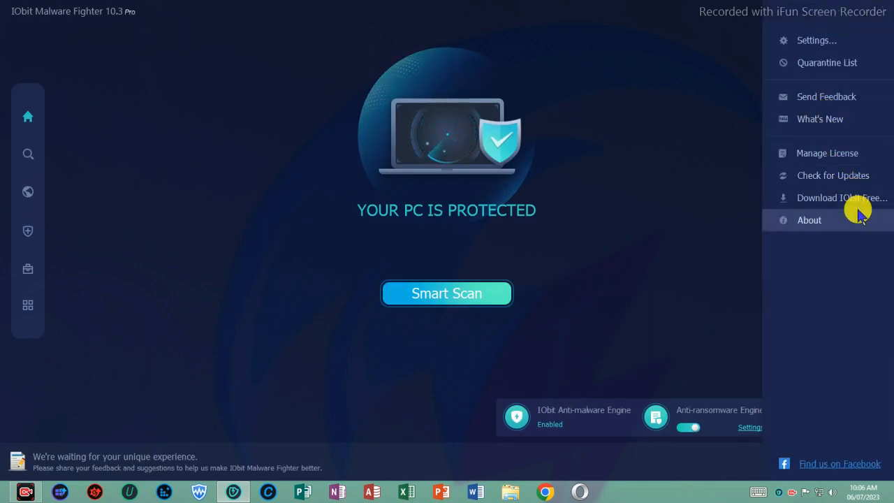
pyautogui.moveTo(811, 41)
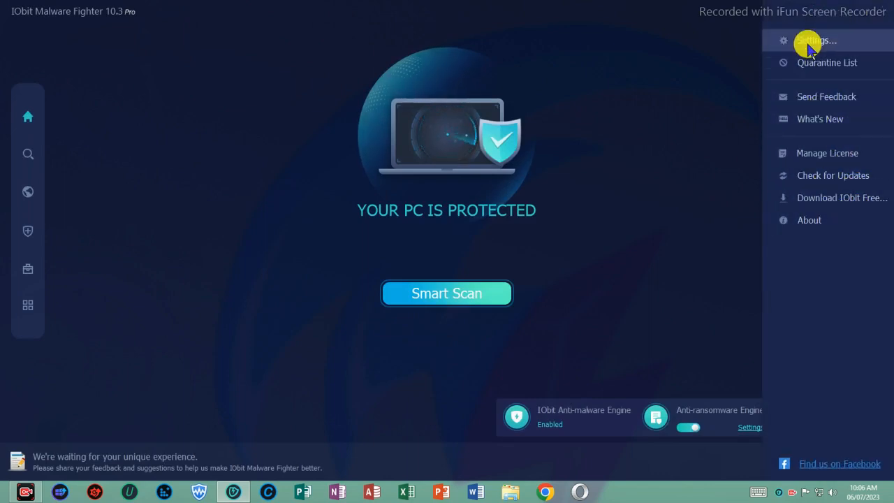
# Step: Browse the interface, scan, schedule, exclusion, quarantine, protection, update and log settings pages
pyautogui.click(816, 41)
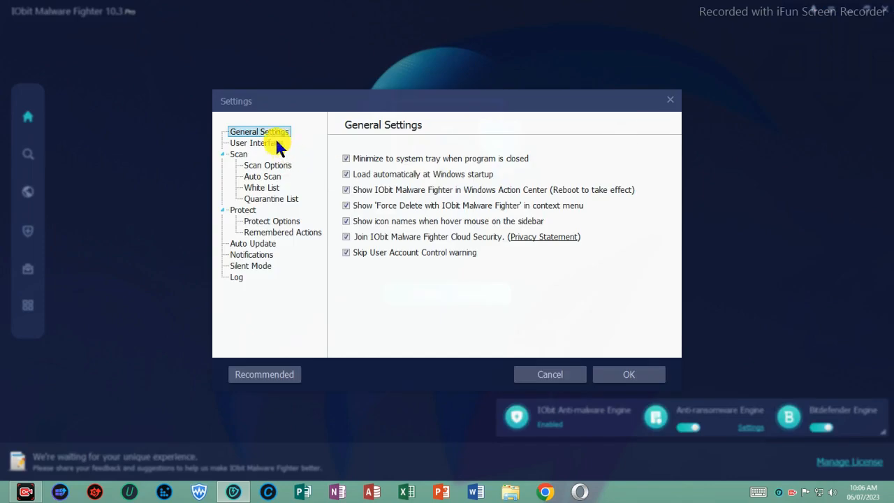
pyautogui.click(253, 143)
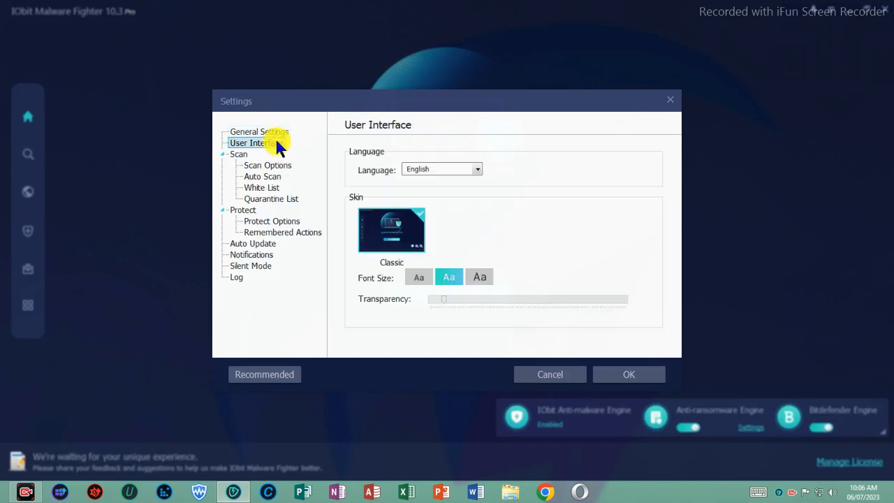
pyautogui.moveTo(240, 157)
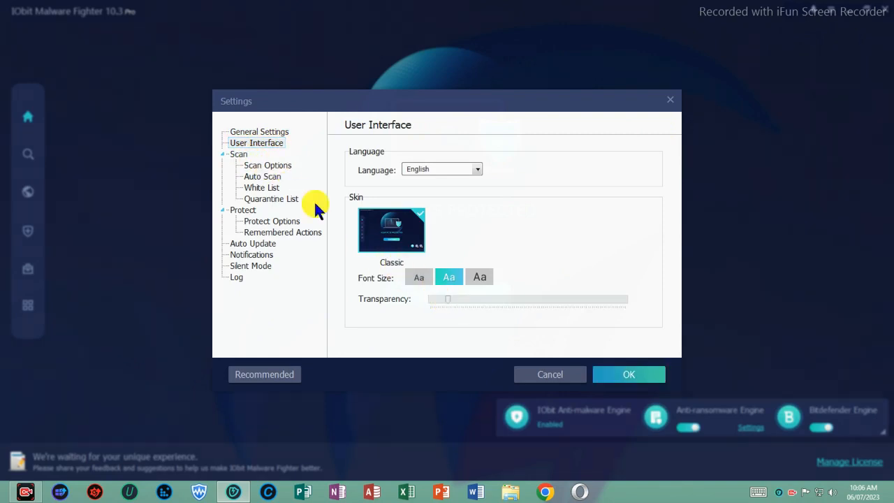
pyautogui.click(267, 164)
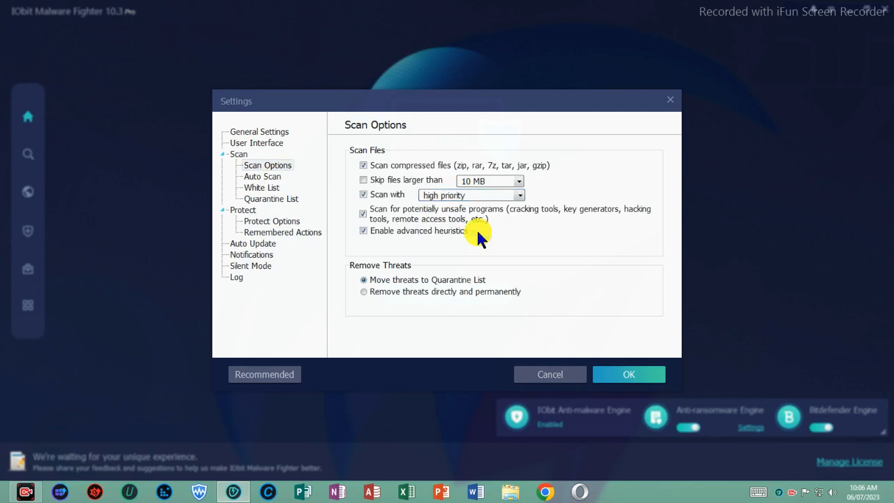
pyautogui.click(262, 176)
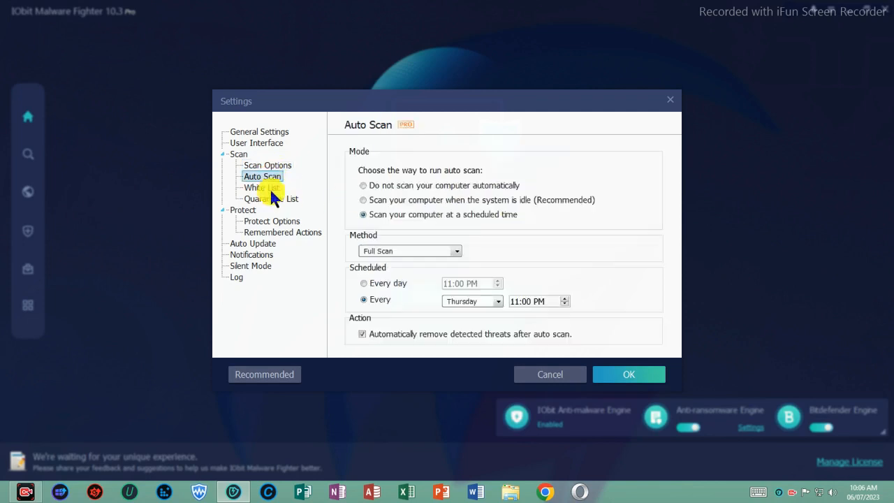
pyautogui.click(261, 187)
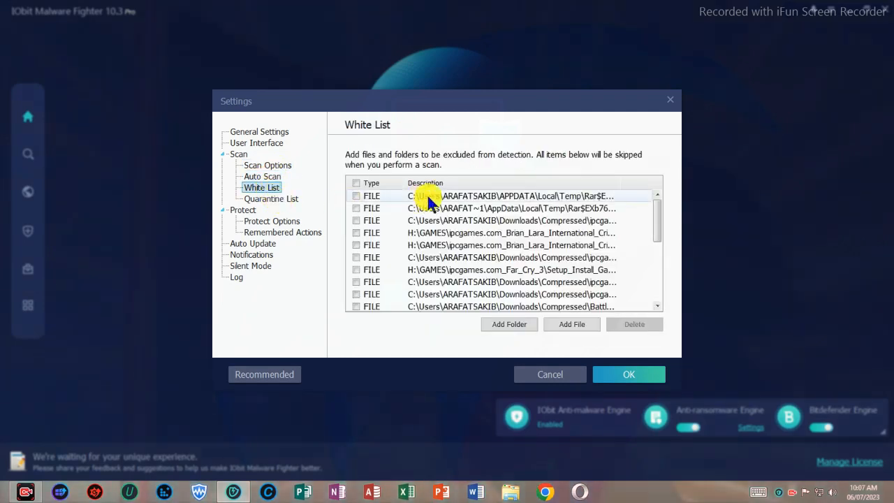
pyautogui.click(271, 198)
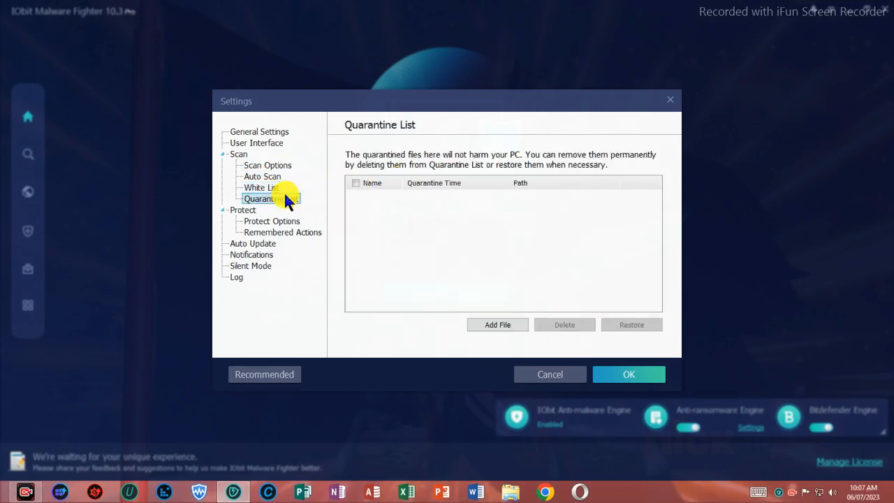
pyautogui.click(272, 220)
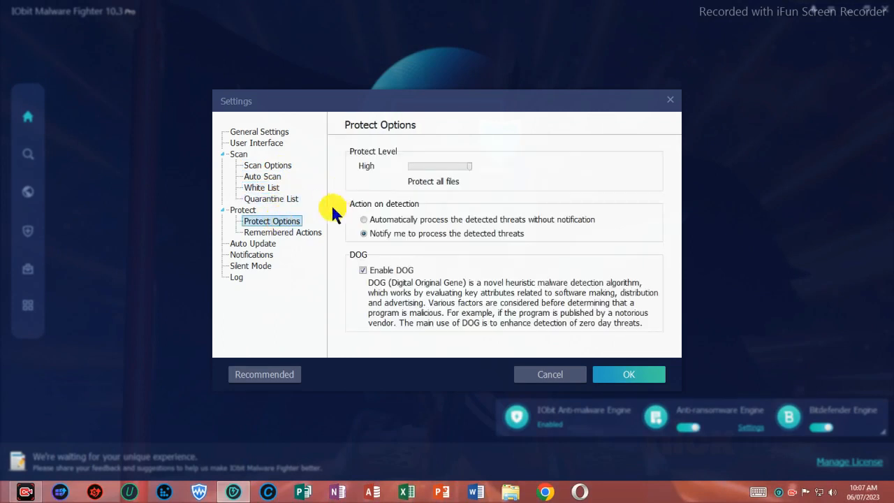
pyautogui.click(253, 243)
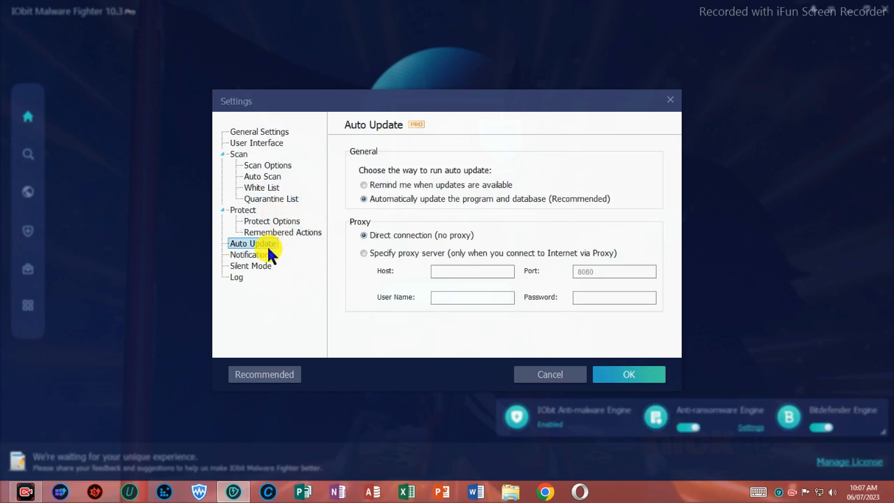
pyautogui.click(236, 277)
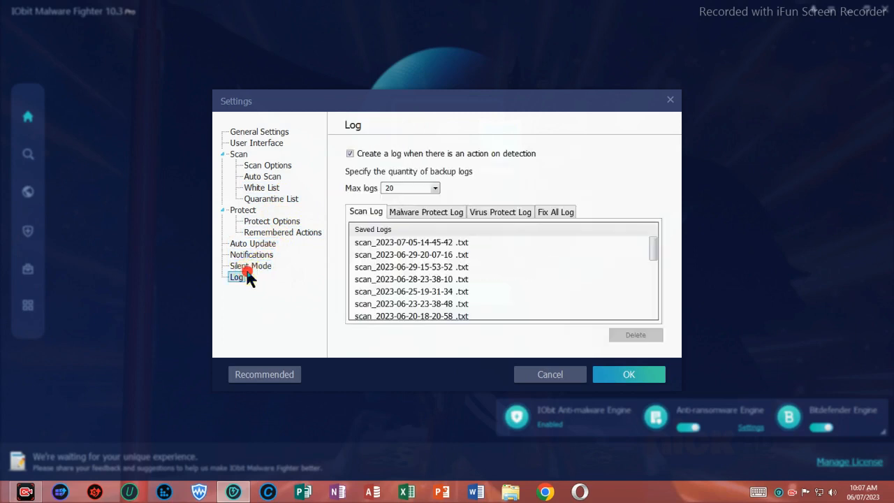
pyautogui.moveTo(569, 313)
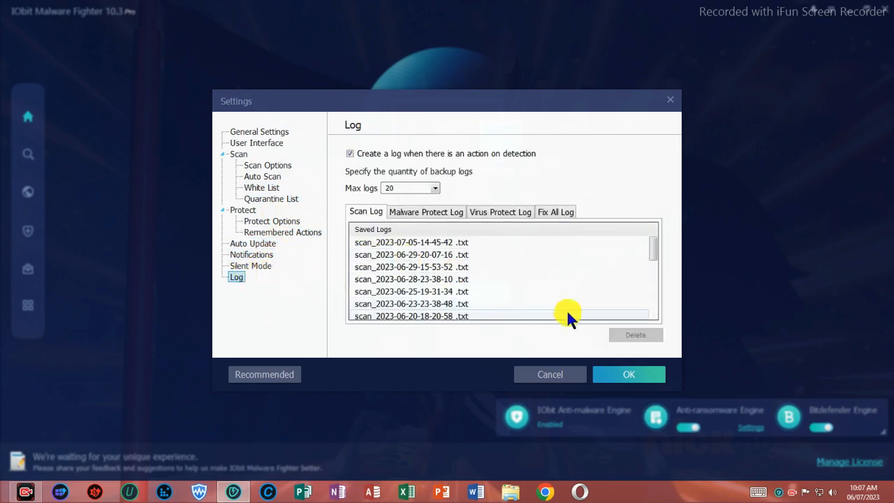
pyautogui.moveTo(474, 237)
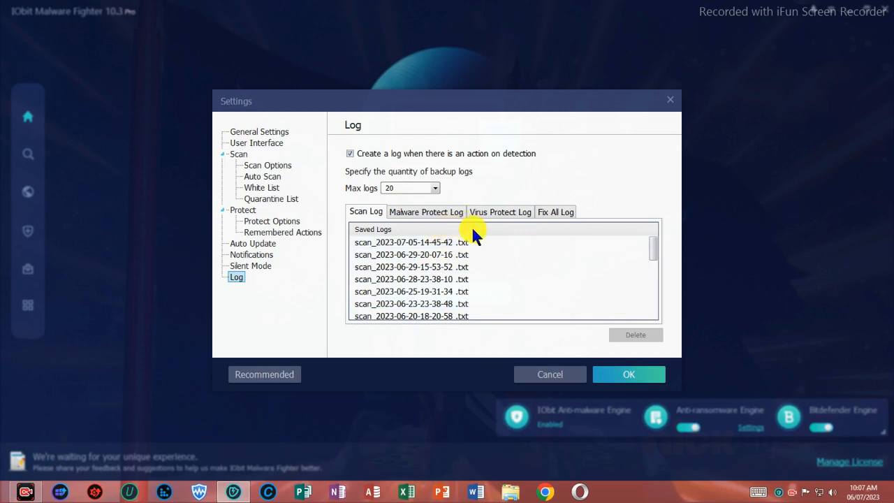
pyautogui.moveTo(572, 210)
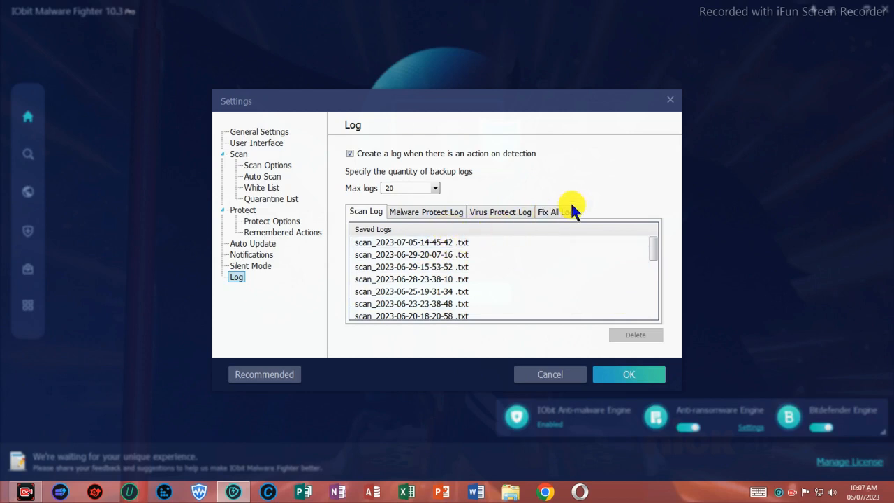
# Step: Select the saved Fix All log and confirm the settings with OK
pyautogui.click(550, 211)
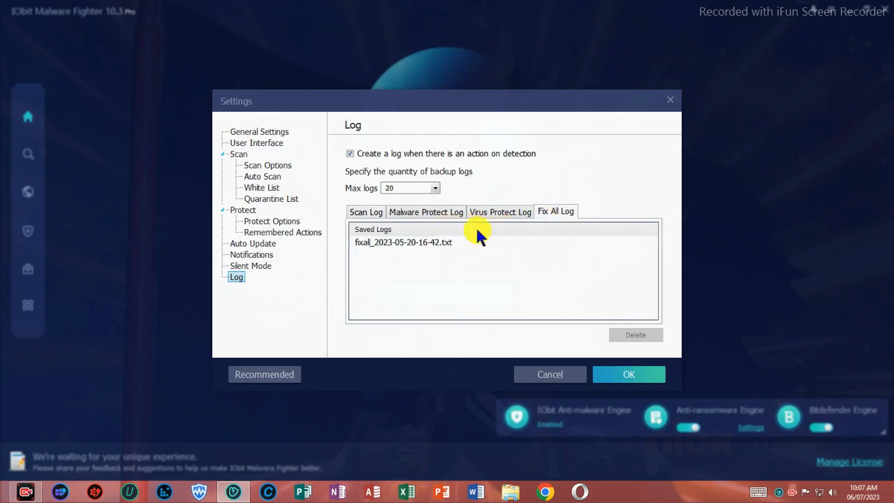
pyautogui.click(403, 241)
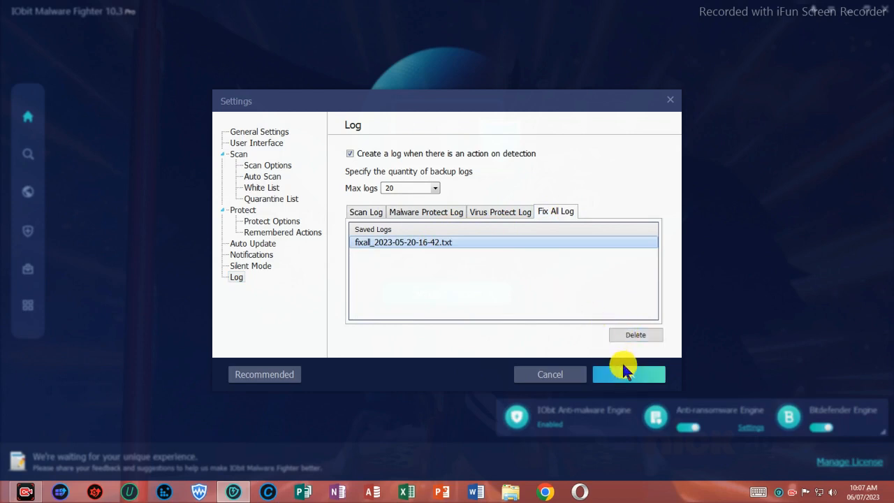
pyautogui.click(636, 334)
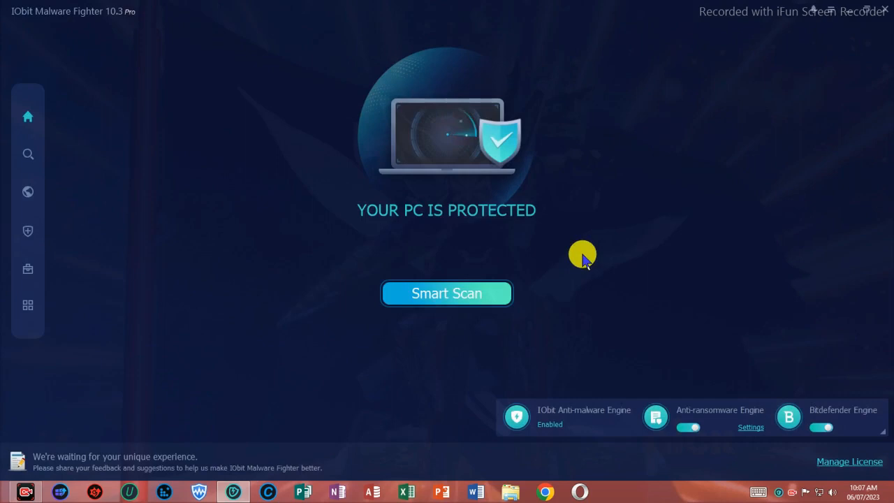
# Step: Launch a Smart Scan from the home screen, now initializing at 5%
pyautogui.click(446, 293)
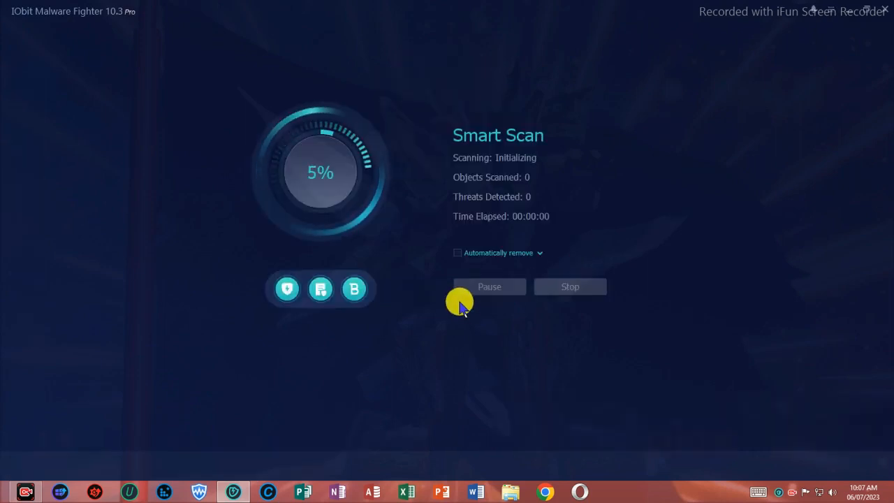
pyautogui.click(539, 253)
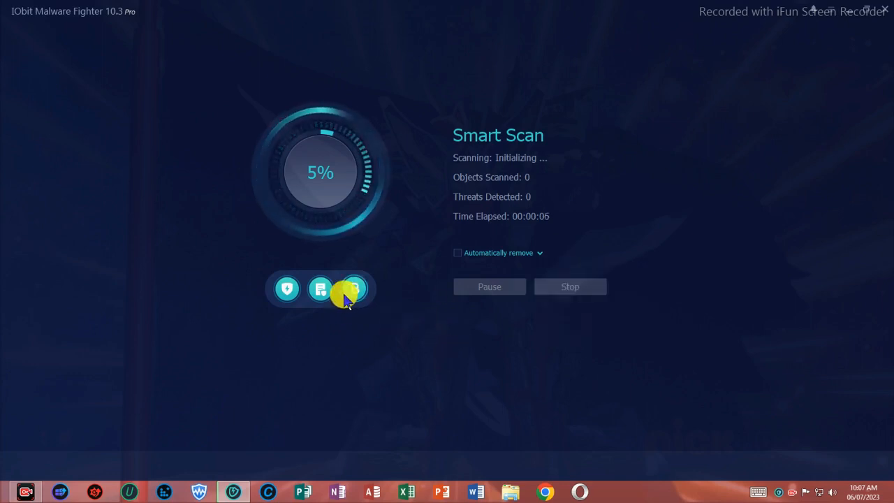
pyautogui.moveTo(540, 294)
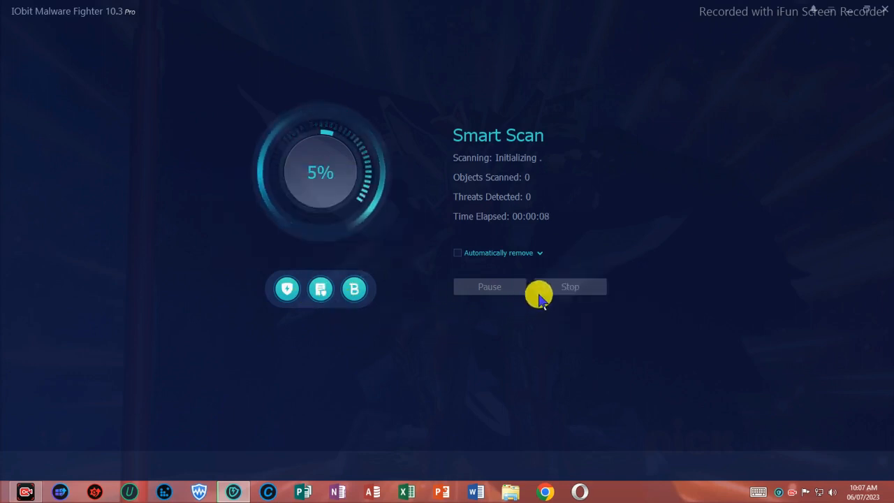
pyautogui.moveTo(457, 257)
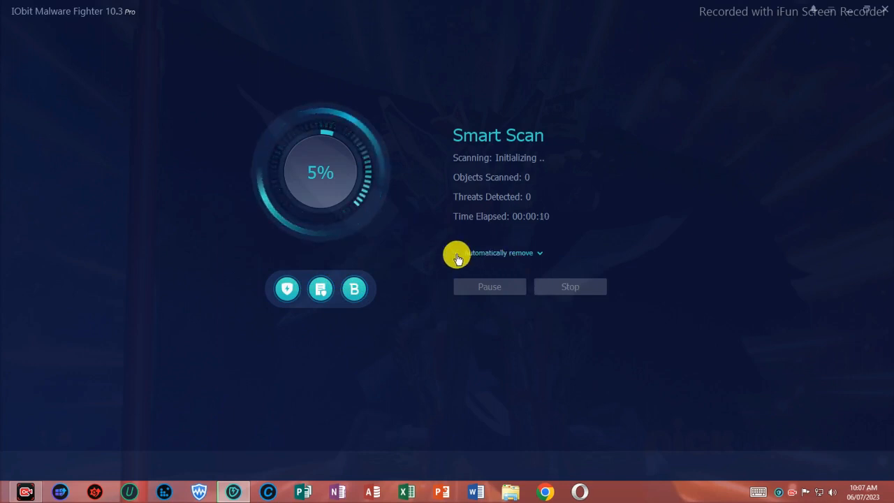